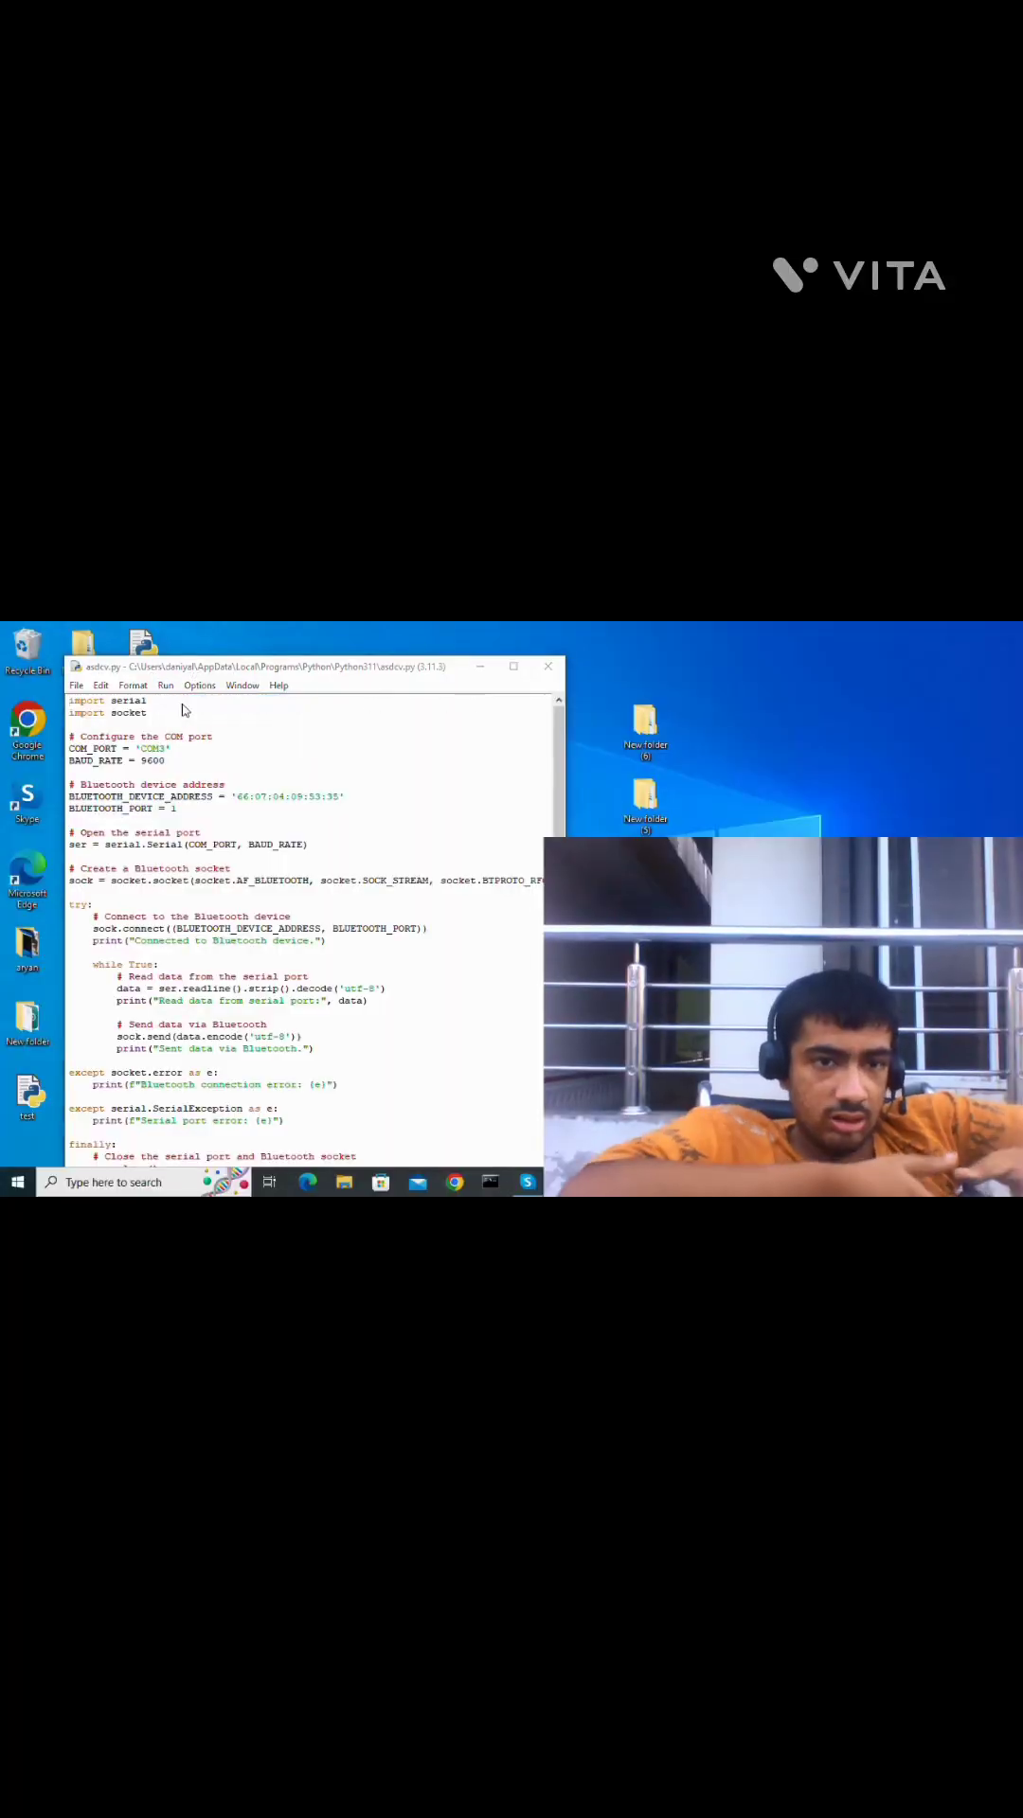
# Step: Run the serial-to-Bluetooth forwarding script with F5, restarting the IDLE shell
pyautogui.press('F5')
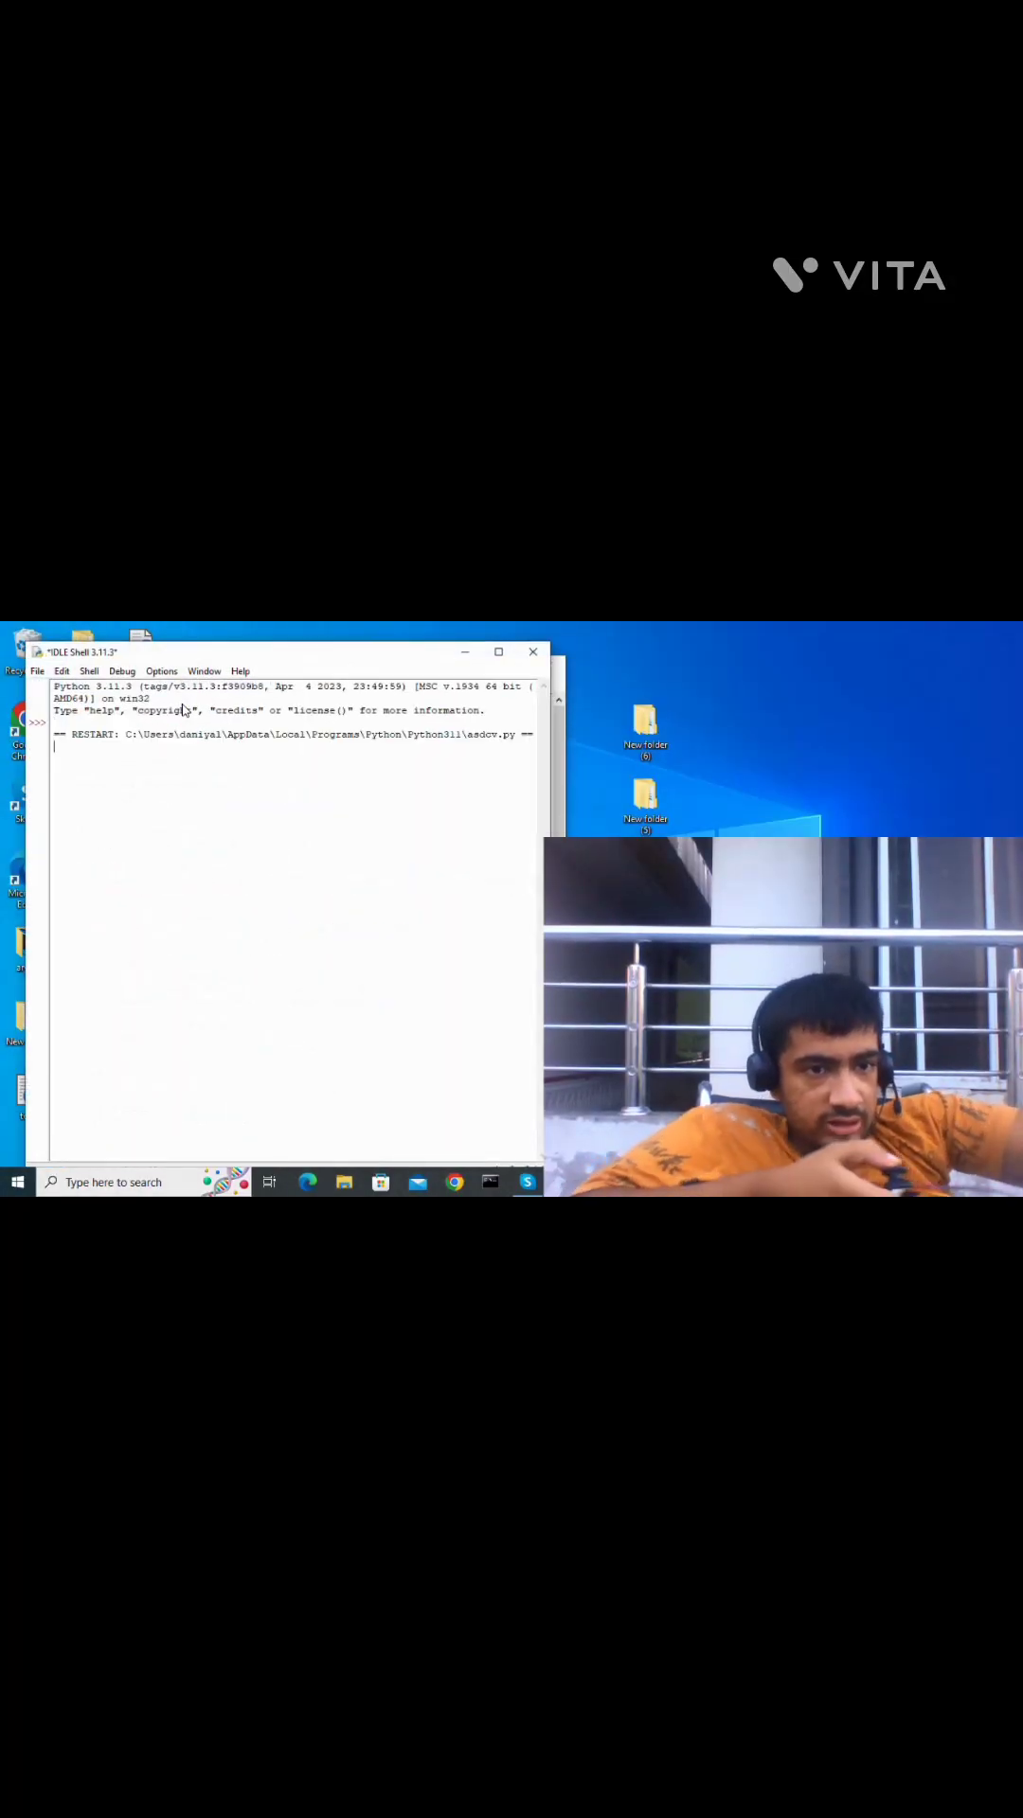